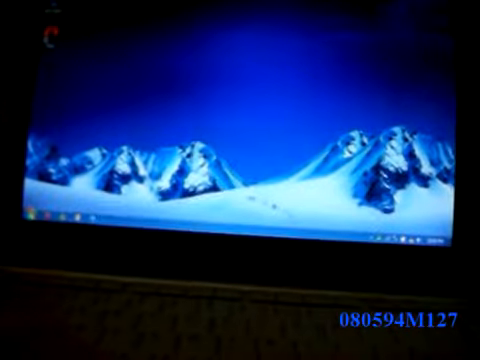
Step: Dismiss the Windows Media Center welcome screen and return to the snowy mountain desktop
click(36, 220)
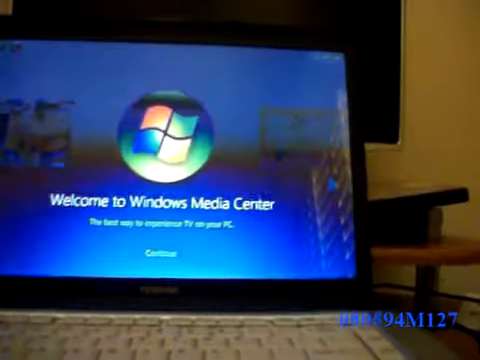
click(150, 252)
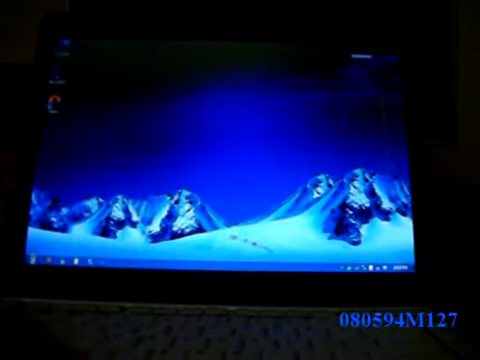
Step: Bring up the Start menu's list of installed programs over the desktop
click(48, 268)
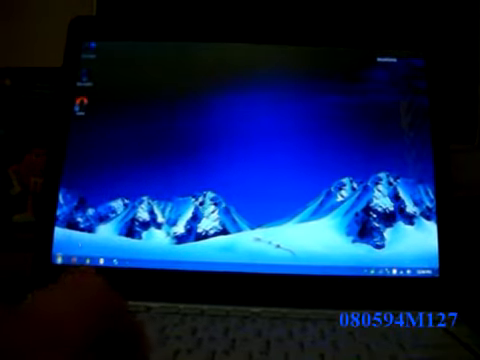
click(78, 264)
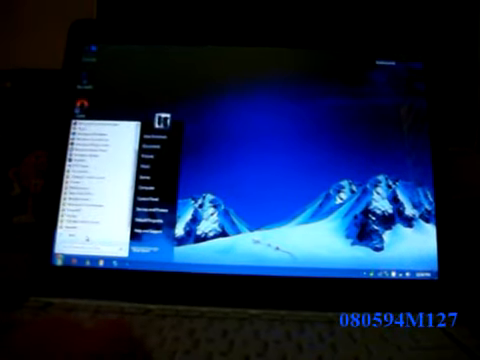